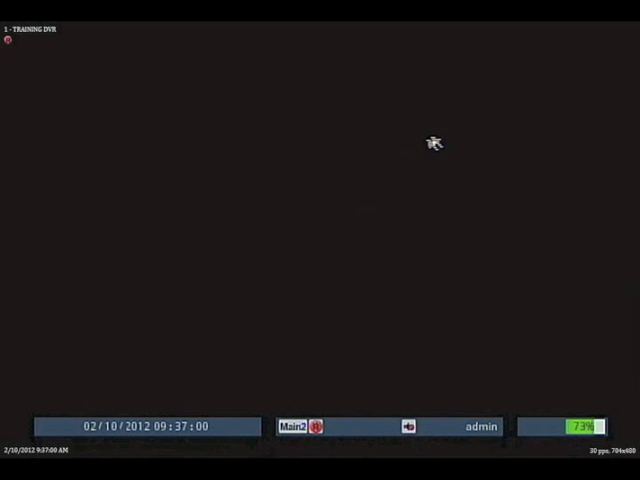
mouse_move(504, 68)
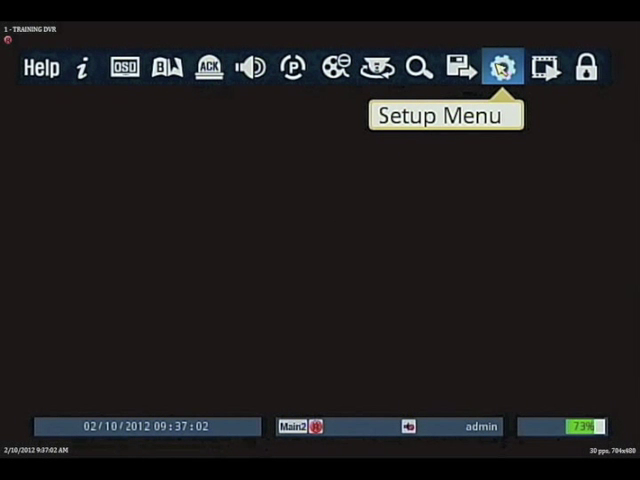
- Go to the Network category of the DVR's Advanced Setup
click(500, 66)
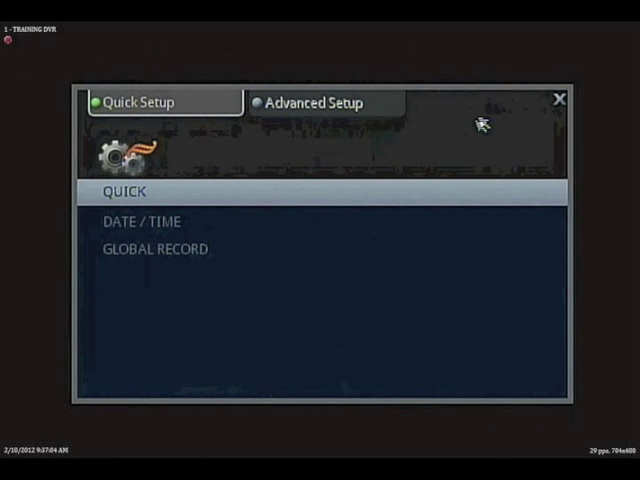
click(316, 102)
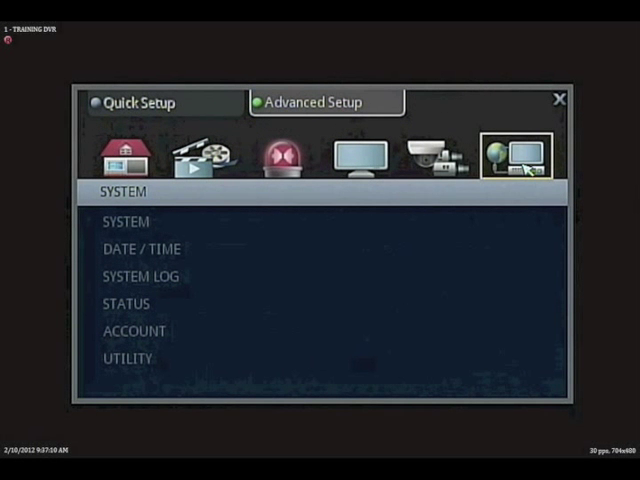
click(516, 156)
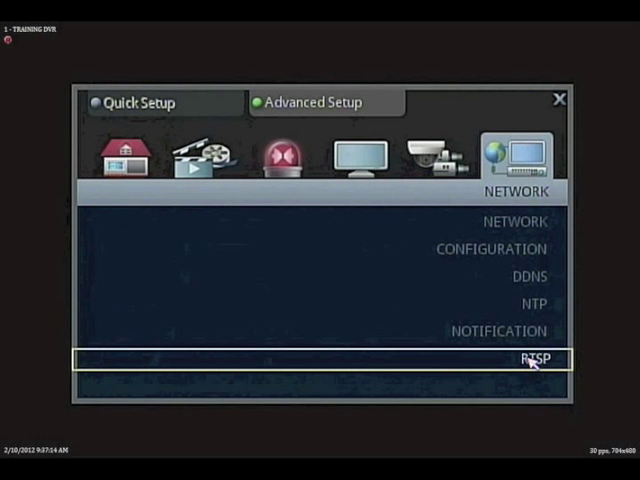
- Check RTSP Server On in the RTSP settings and save the configuration
click(534, 358)
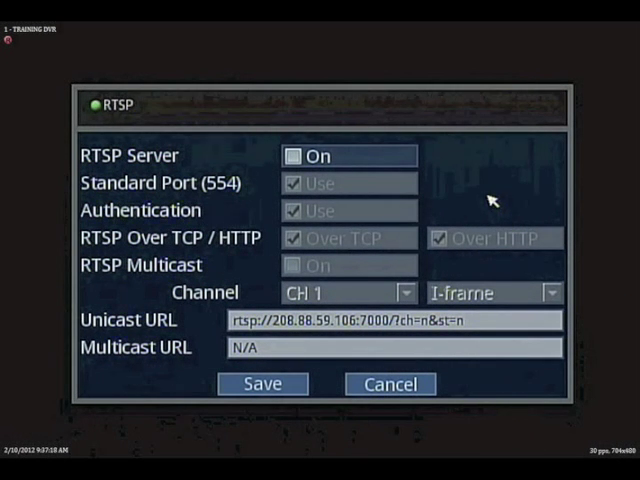
click(294, 156)
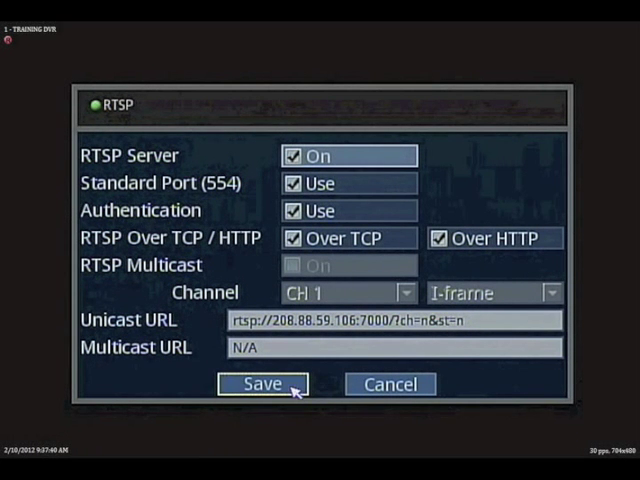
click(256, 384)
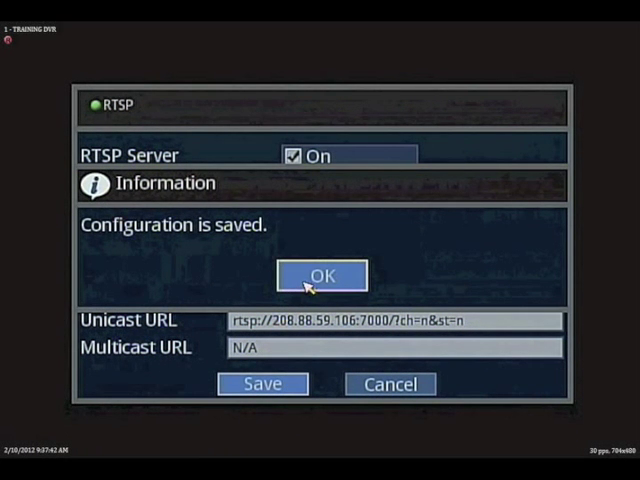
click(320, 276)
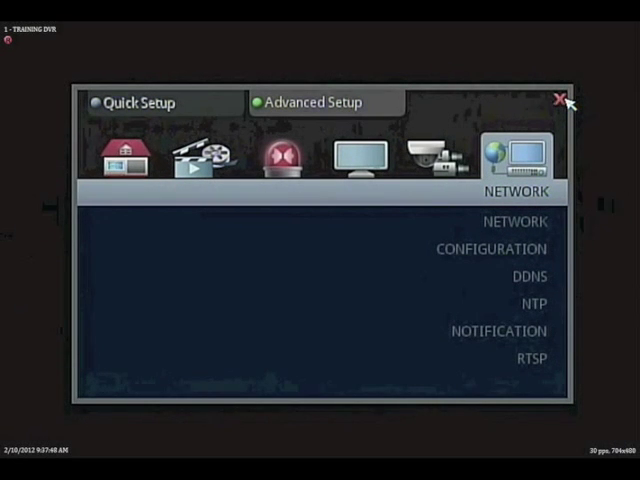
- Close the DVR setup, launch QuickTime Player and show its Edit menu
click(558, 96)
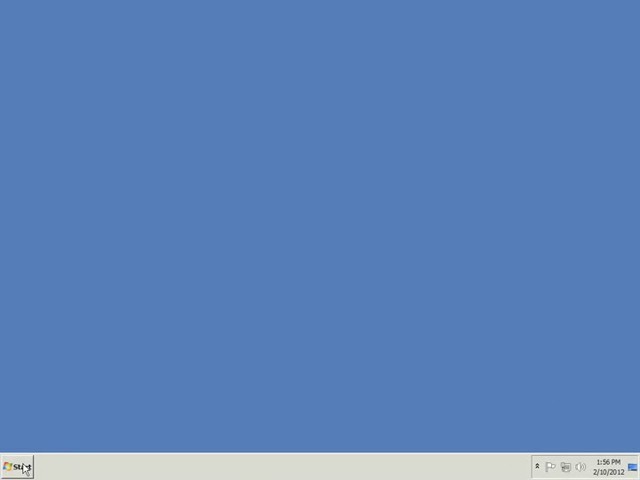
click(18, 464)
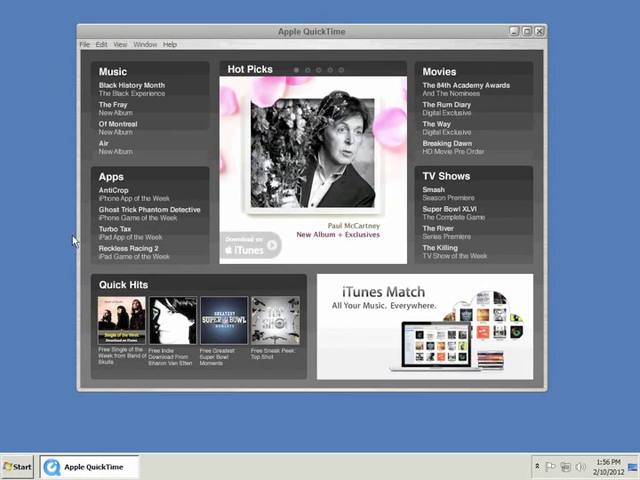
click(100, 44)
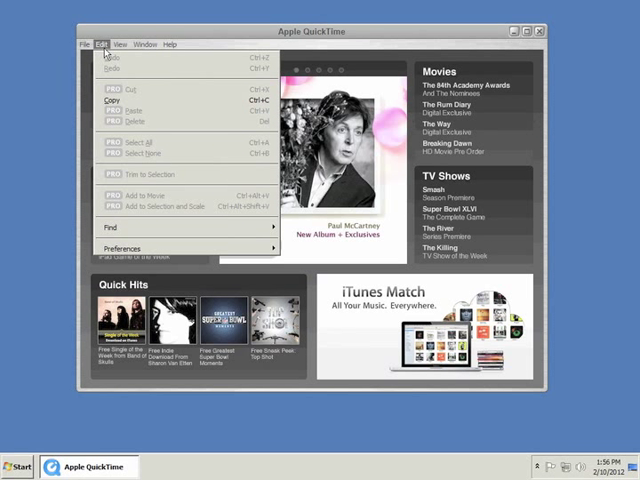
mouse_move(122, 248)
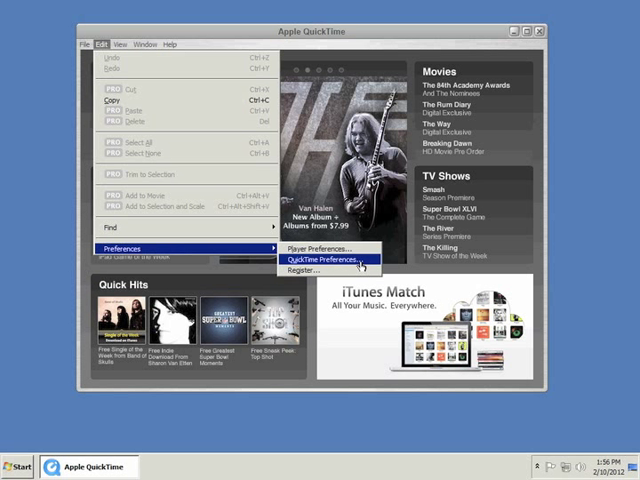
- Enable Safe mode (GDI only) video in QuickTime's Advanced preferences and apply it
click(330, 260)
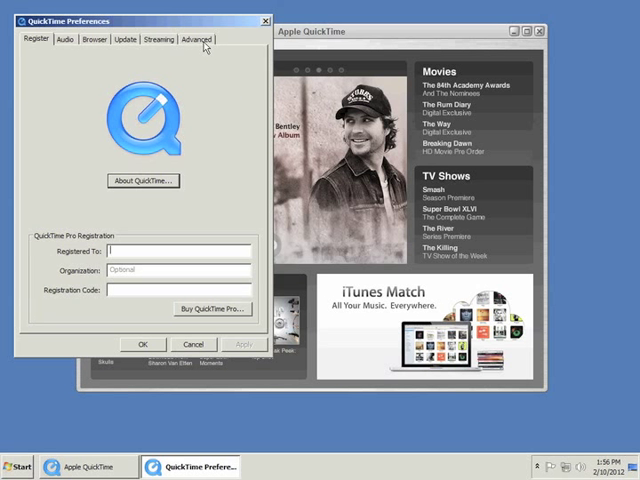
click(204, 38)
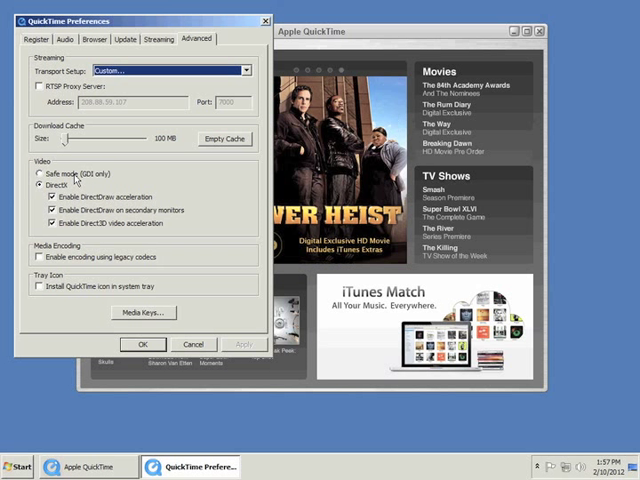
click(36, 172)
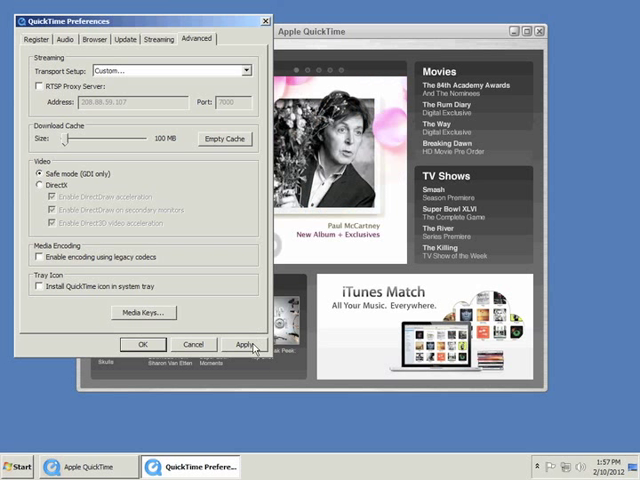
click(244, 344)
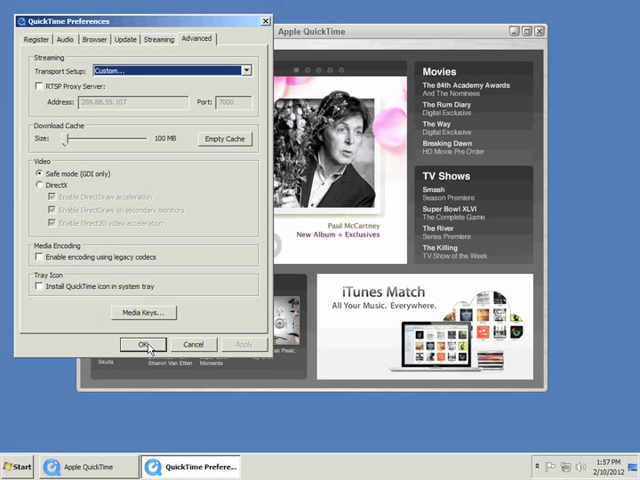
click(144, 344)
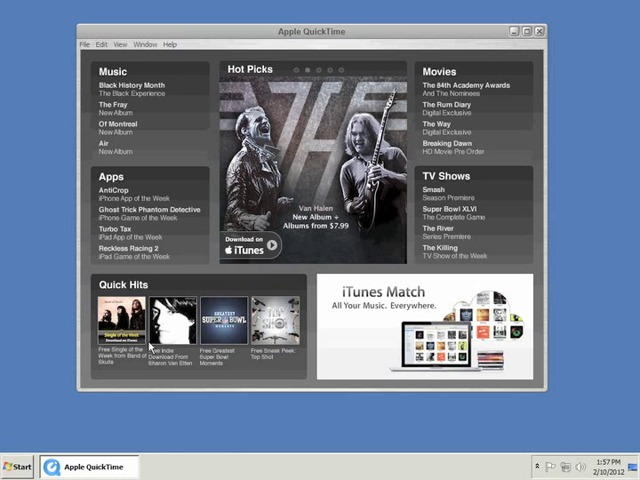
- Enter the DVR's rtsp:// address with port 7001 and /?ch=3 in Open URL
click(84, 46)
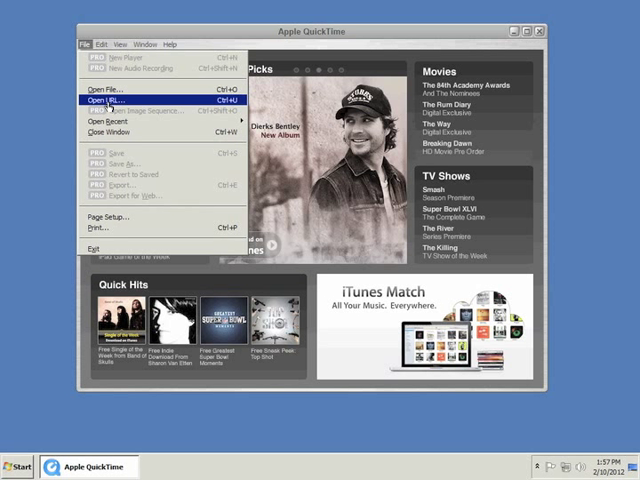
click(108, 100)
text(rtsp://)
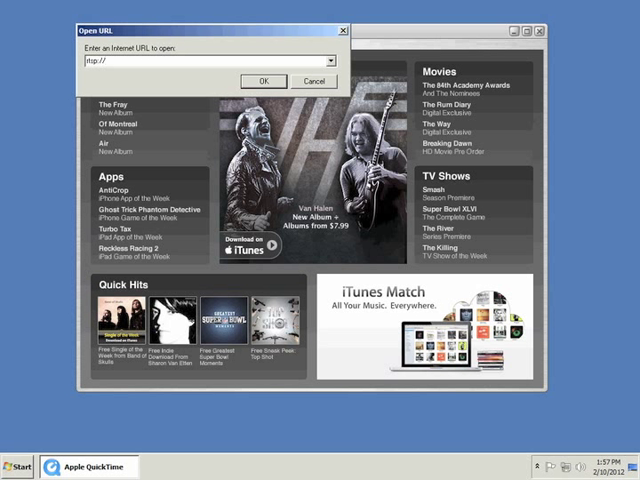
text(208.88)
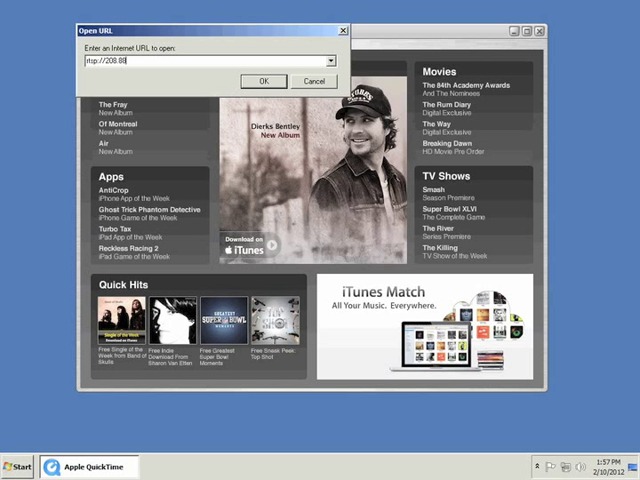
text(.59.10)
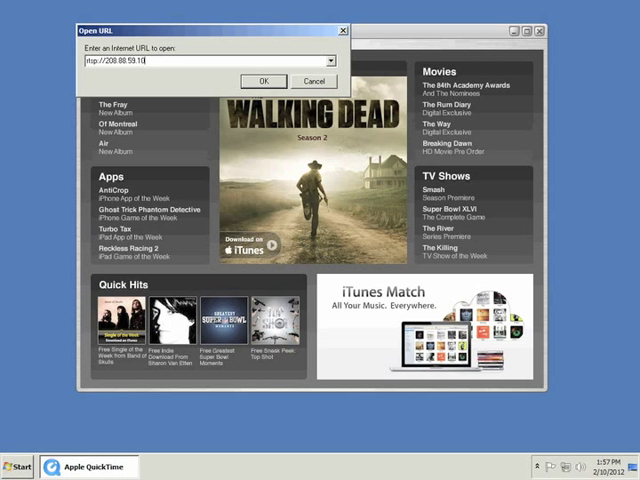
text(6)
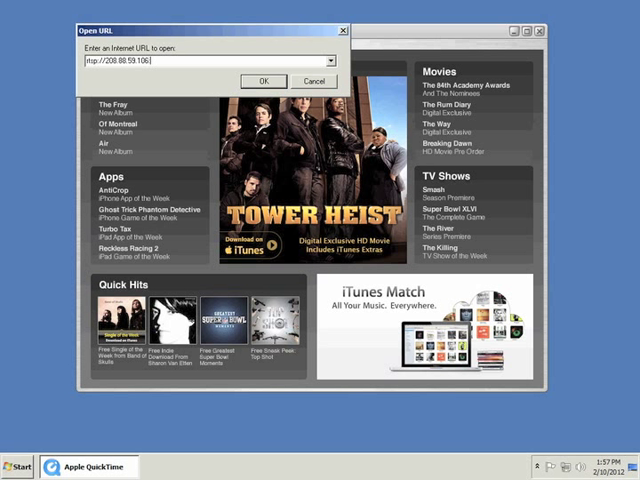
text(:7001)
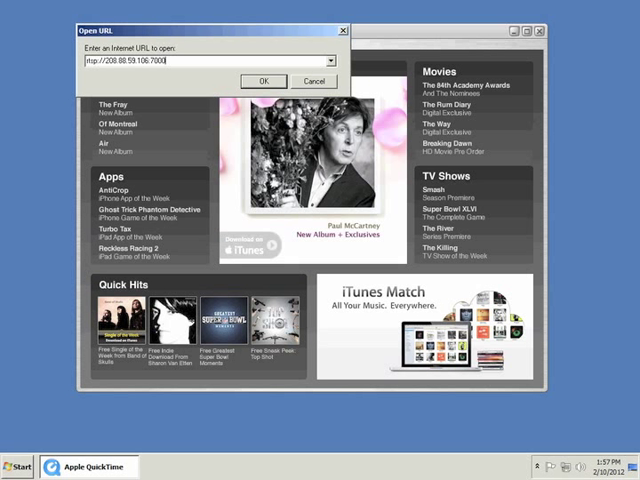
text(/?)
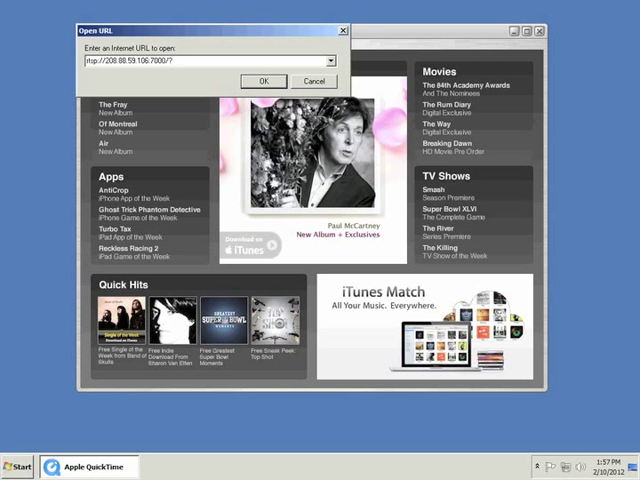
text(ch)
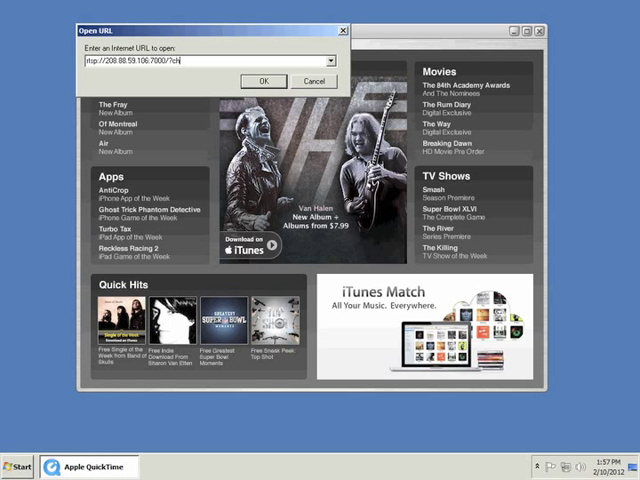
text(3&st=1)
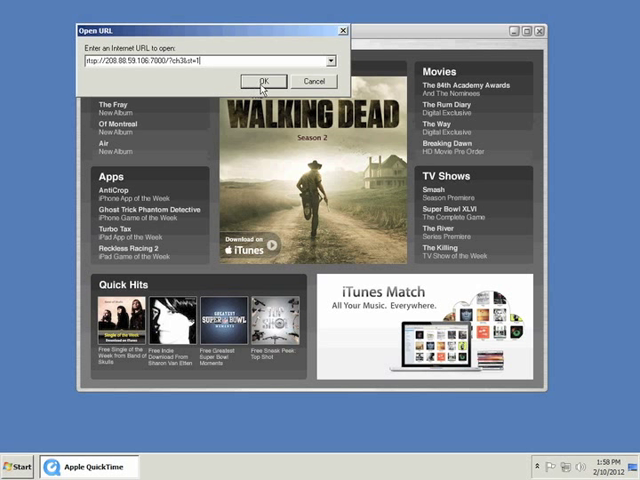
- Open the stream URL and log in as 'admin' to start the live feed
click(260, 80)
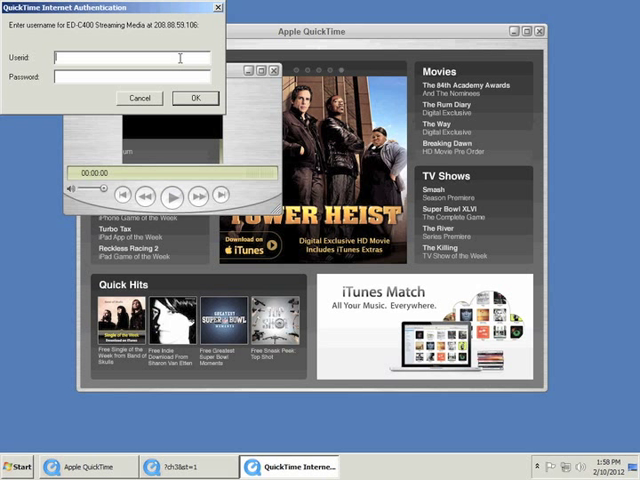
text(admin)
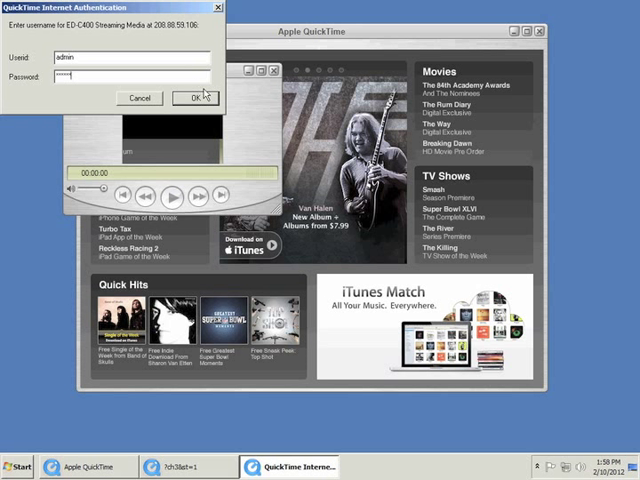
click(192, 98)
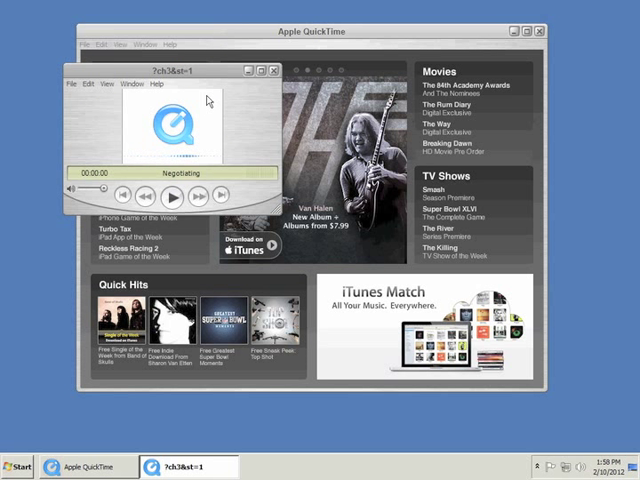